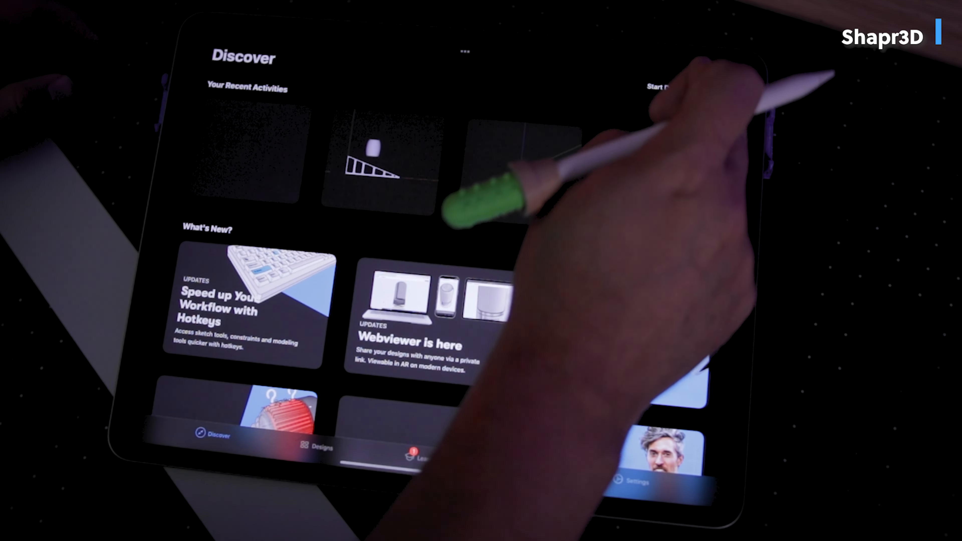
Step: Switch off 'Show Effects when using Pencil' in Apple Pencil settings and return to the Home Screen
left_click(711, 91)
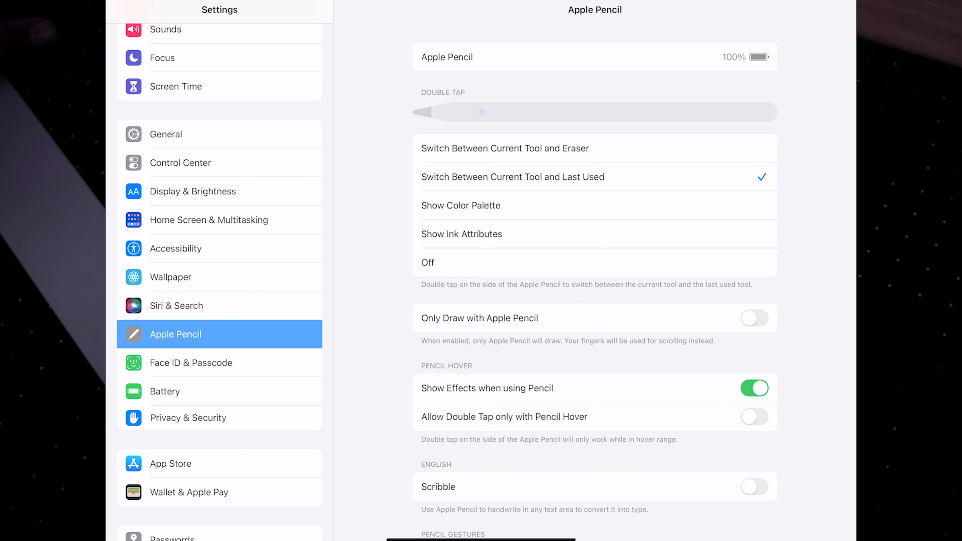
left_click(754, 388)
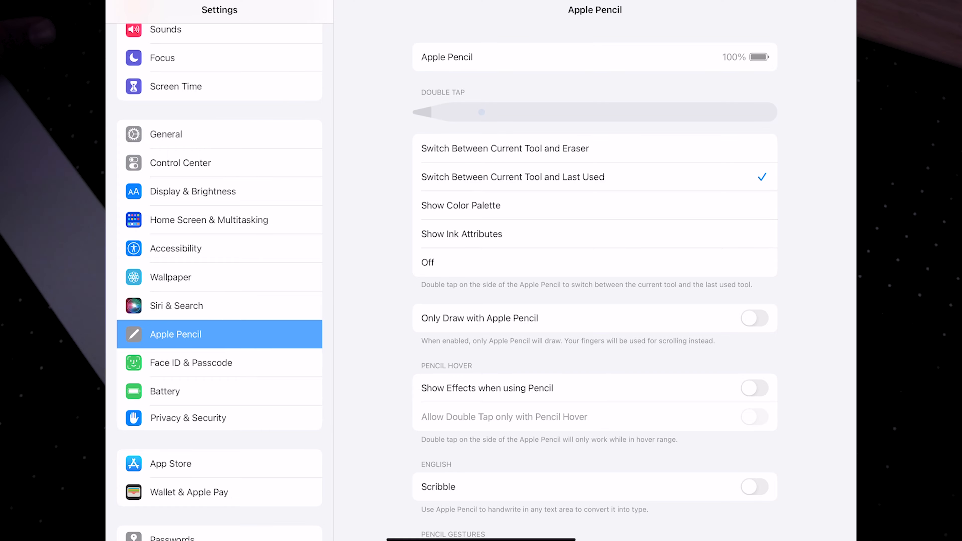
key("home")
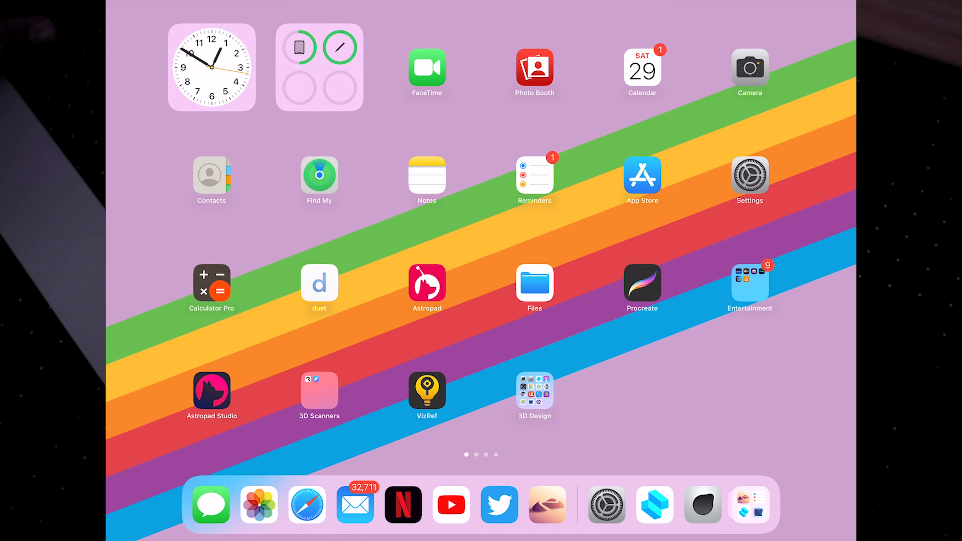
left_click(653, 505)
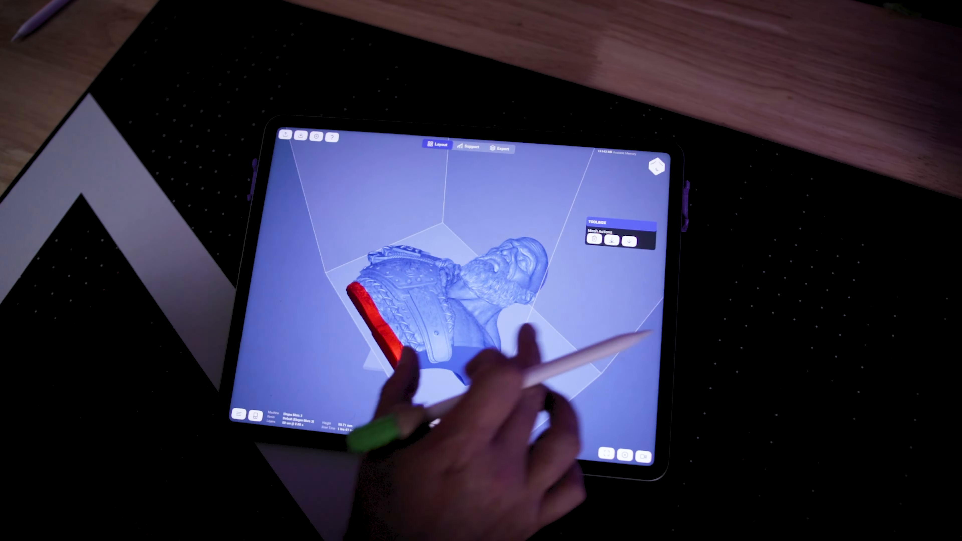
Step: Place the bearded bust model on the build plate in PicaSlice's Layout workspace
left_click(470, 148)
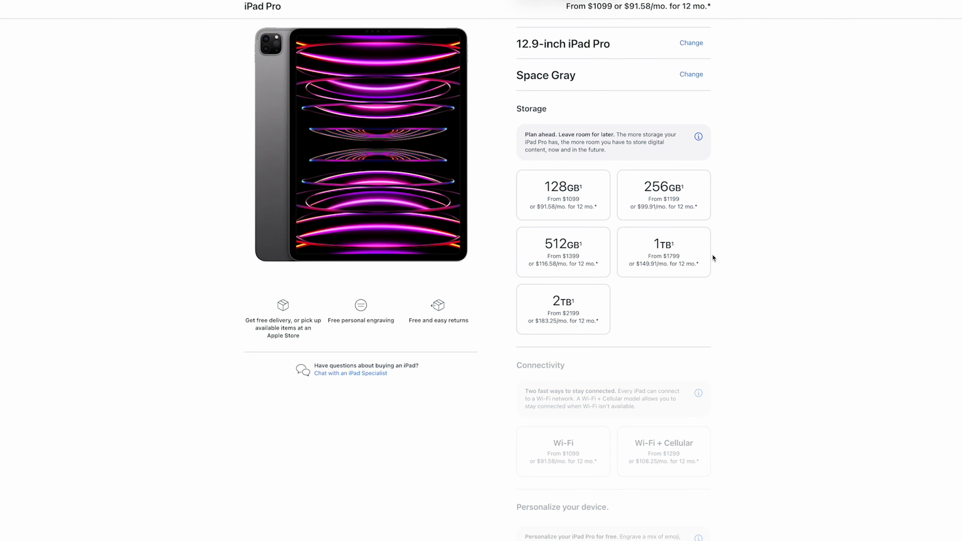
Step: Choose 1TB storage for the Space Gray 12.9-inch iPad Pro, reaching a $1,799.00 total
left_click(663, 251)
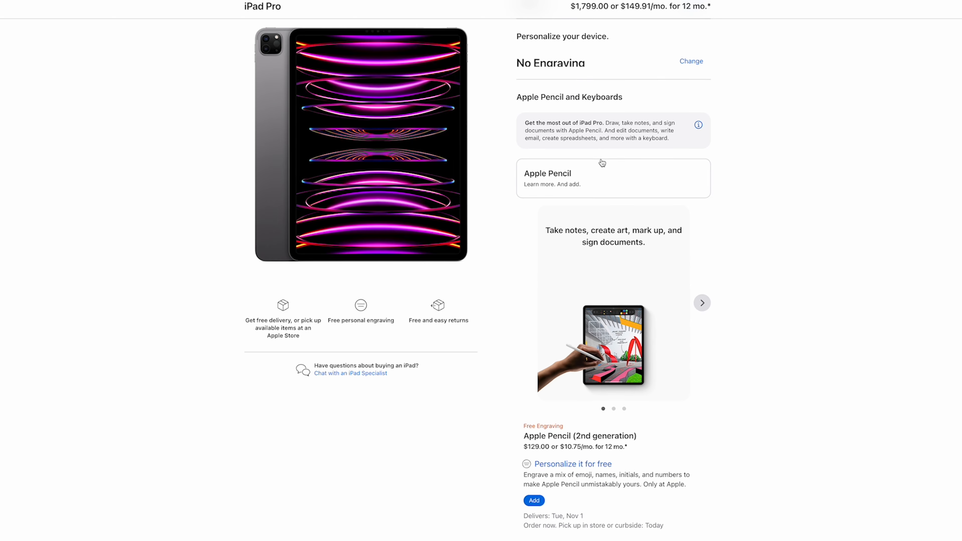
scroll("down", 3)
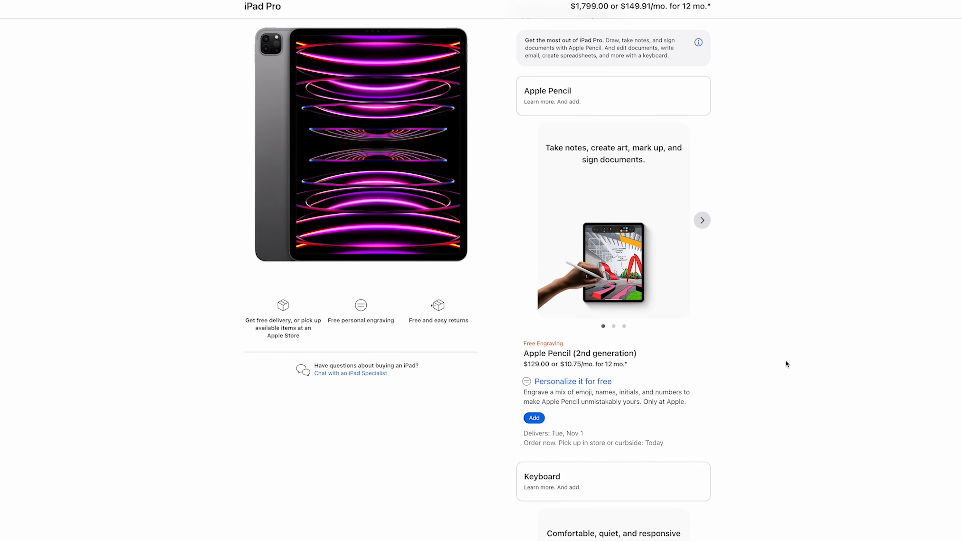
scroll("down", 3)
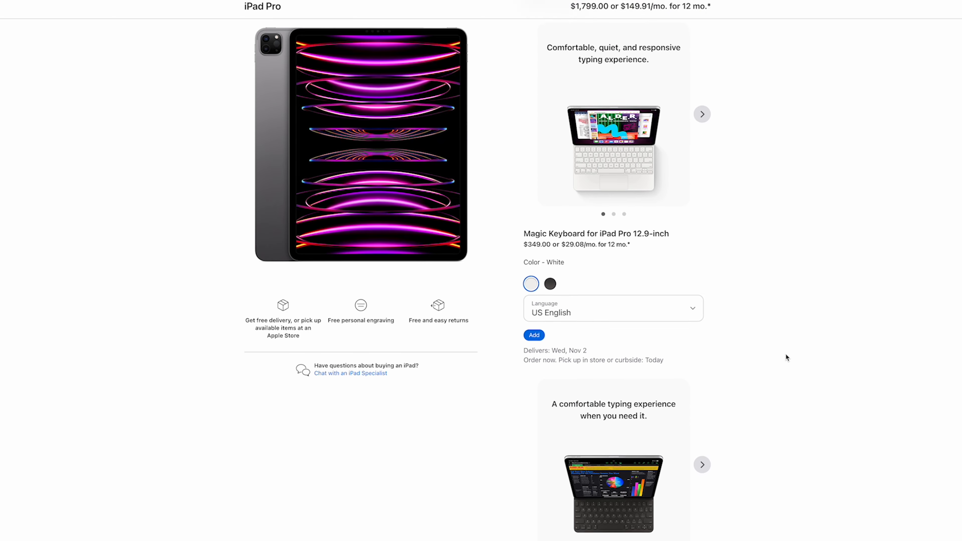
scroll("down", 3)
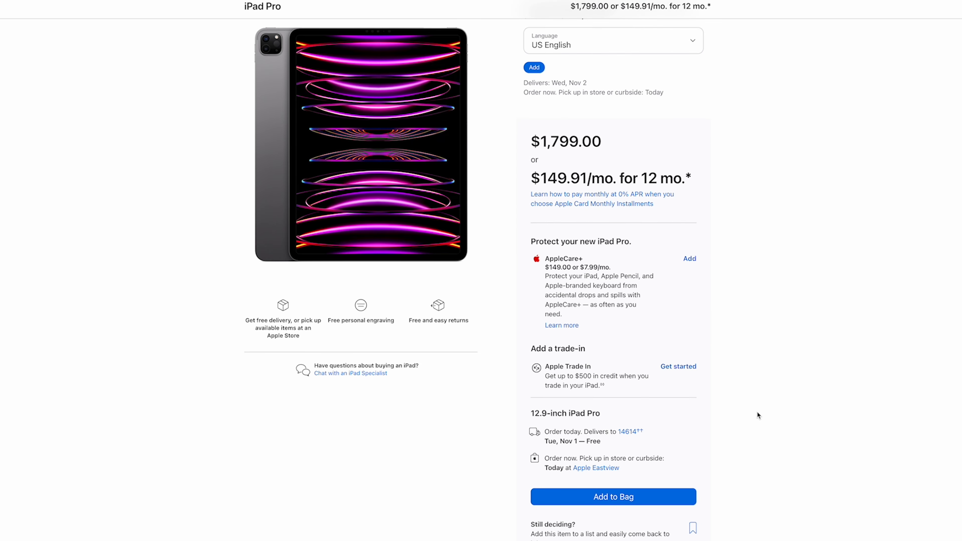
scroll("down", 3)
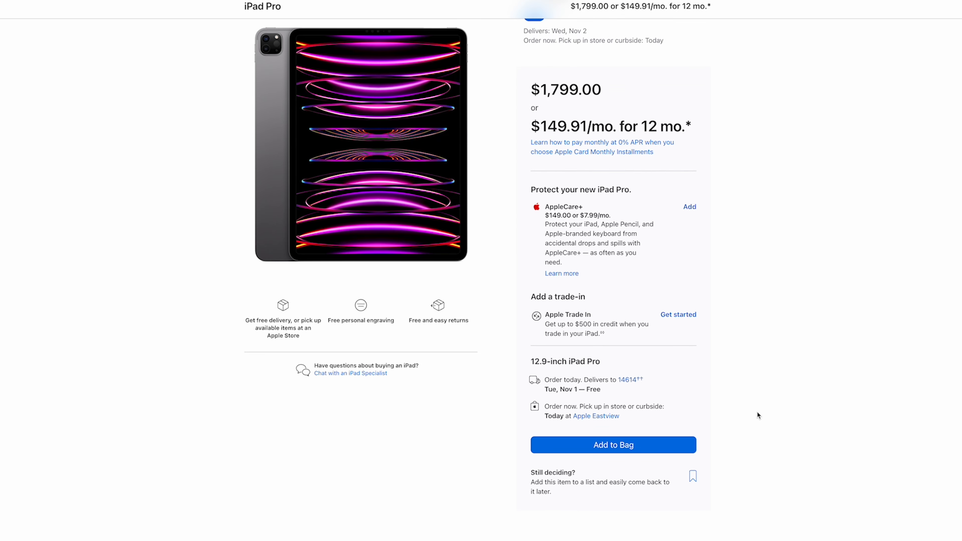